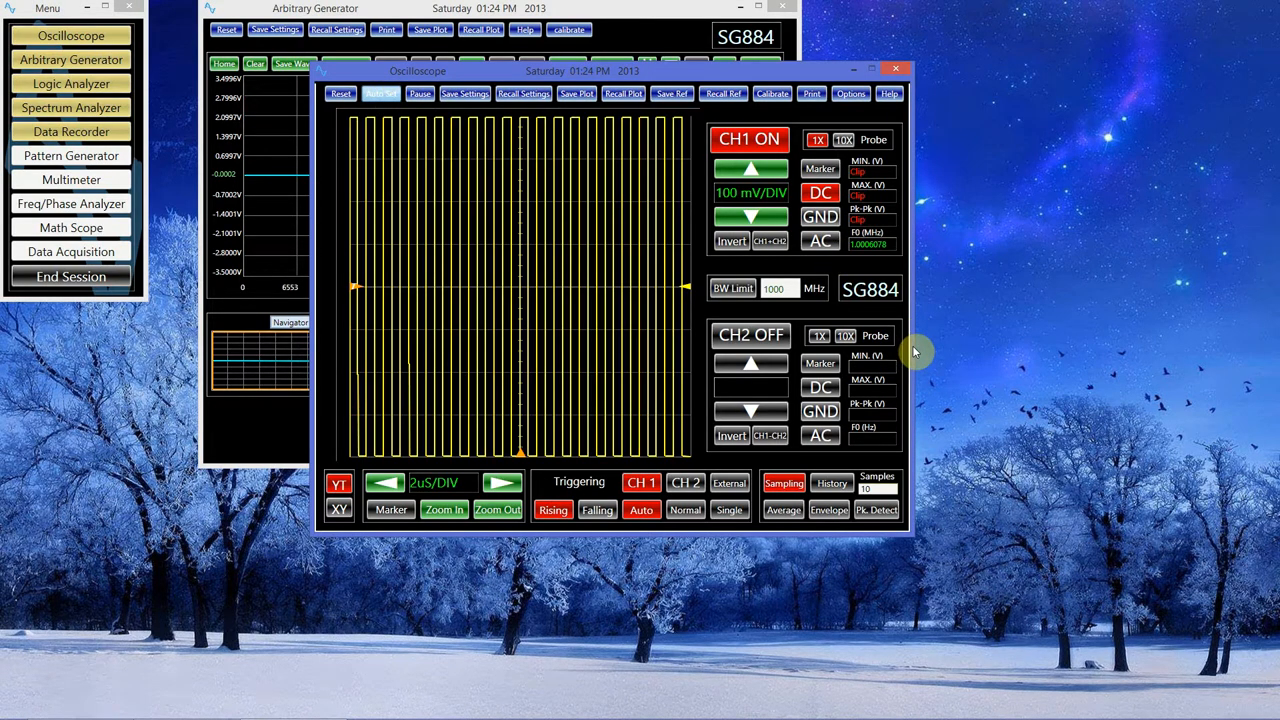
Set the timebase to 500 nS/DIV and channel 1 to 500 mV/DIV
click(380, 94)
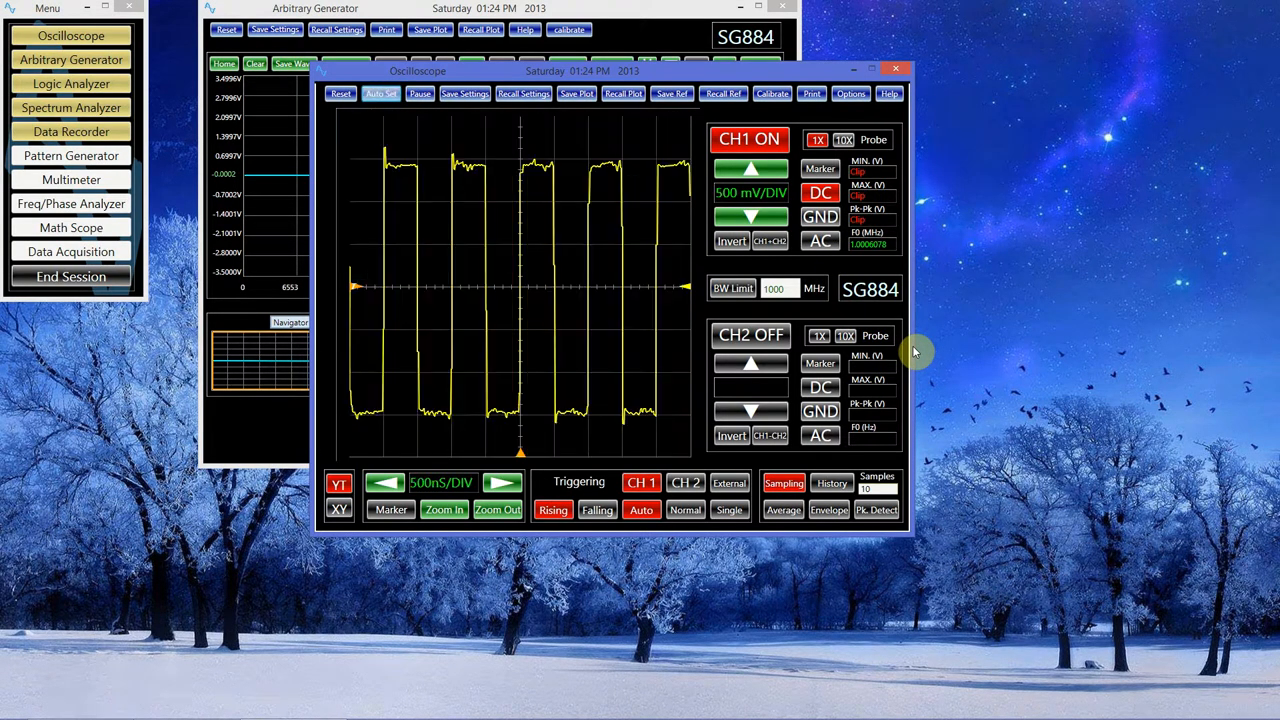
click(384, 482)
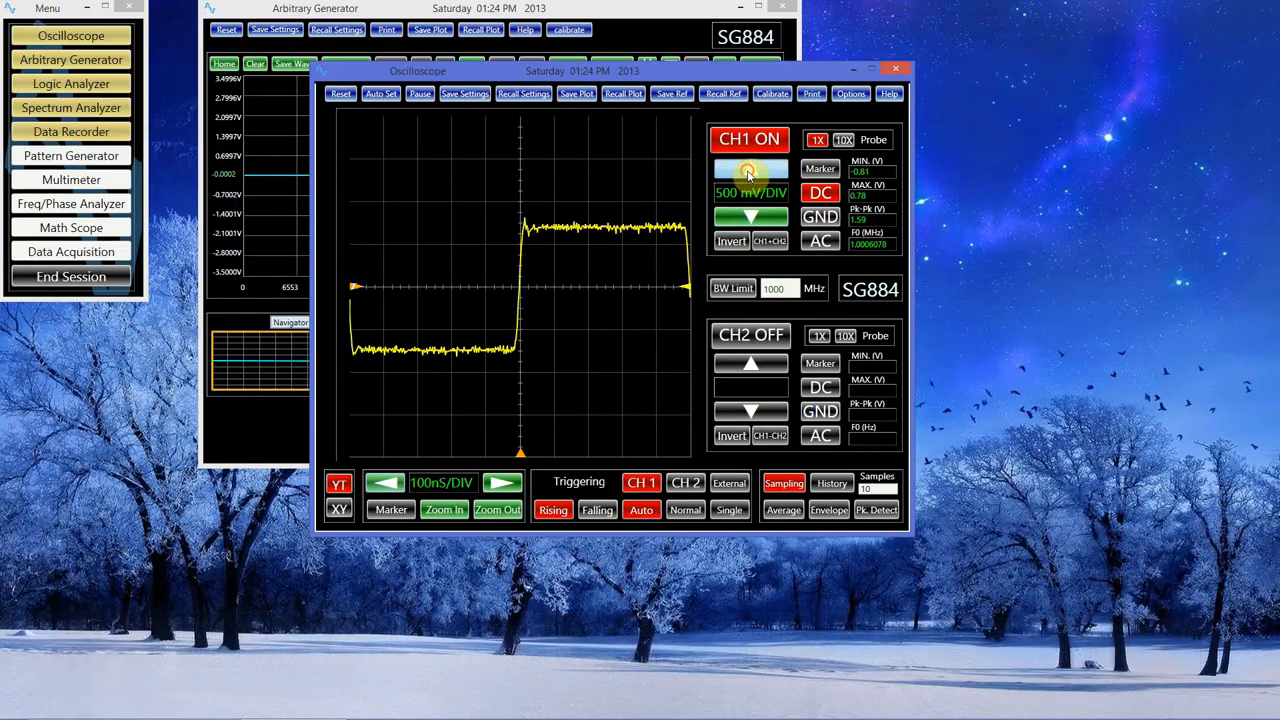
Raise the channel 1 vertical scale to 1 V/DIV
click(752, 218)
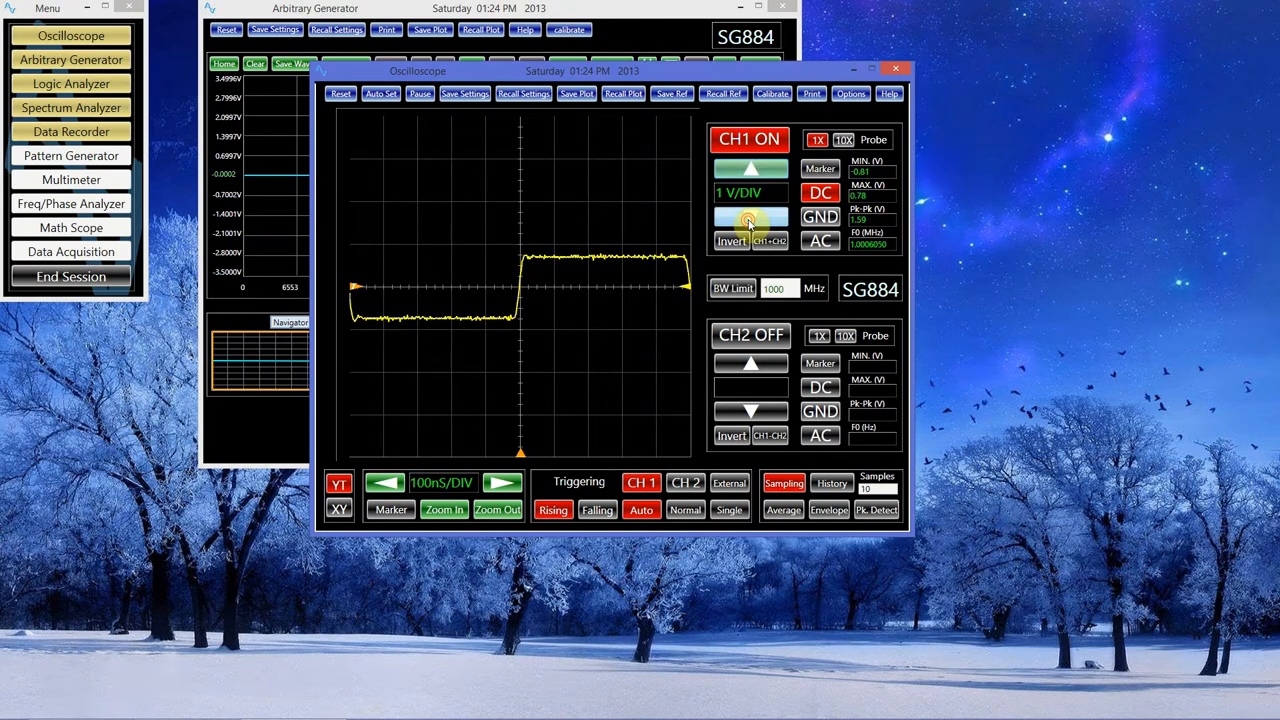